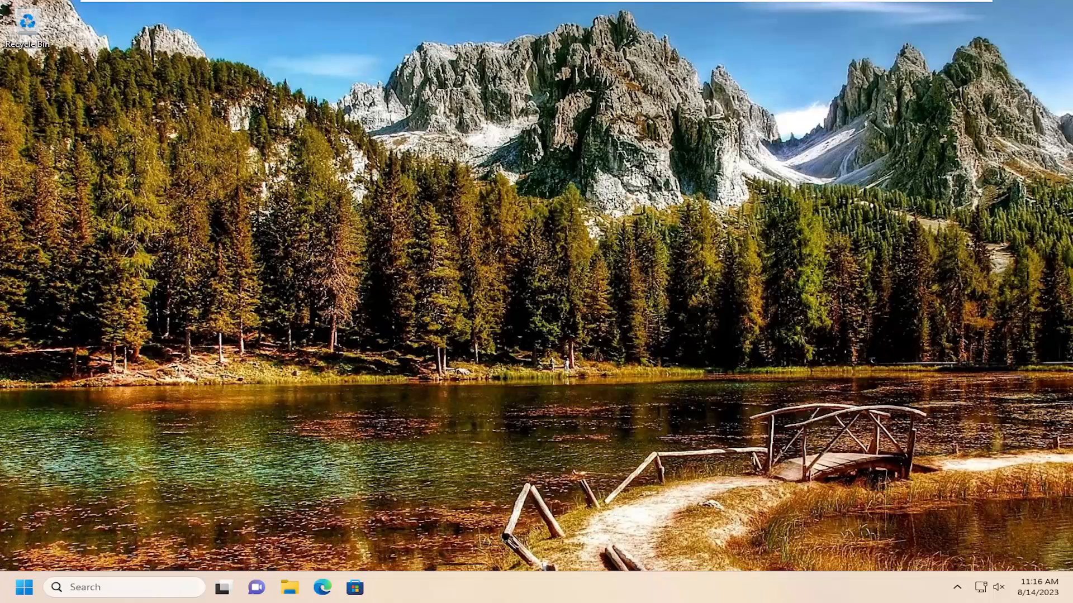
{"action": "mouse_move", "coordinate": [556, 477]}
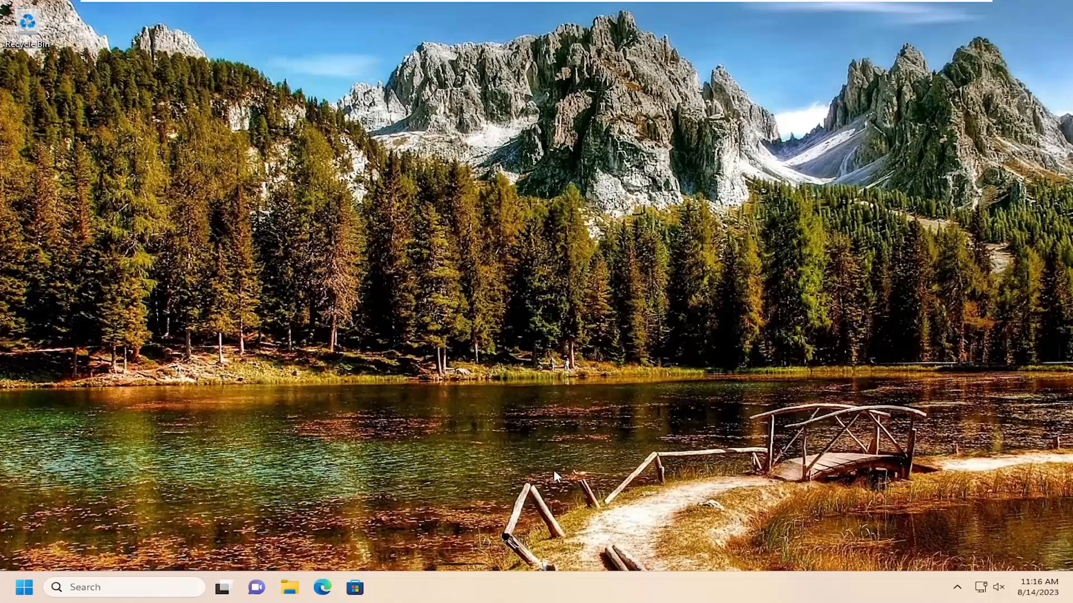
{"action": "mouse_move", "coordinate": [527, 580]}
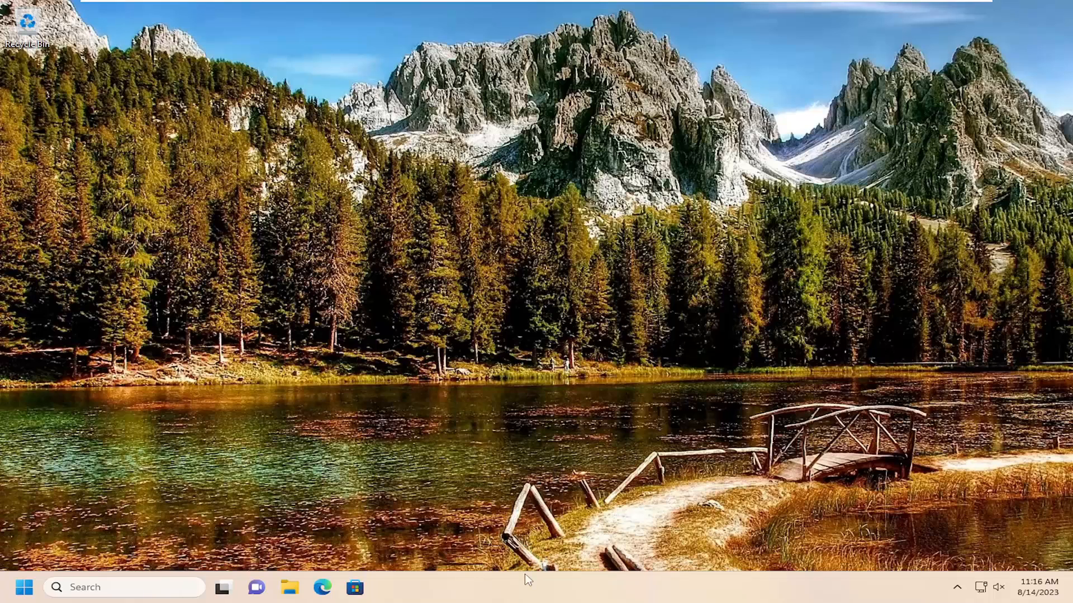
Step: Launch Task Manager from the taskbar and scroll the Processes list to Desktop Window Manager
{"action": "right_click", "coordinate": [526, 578]}
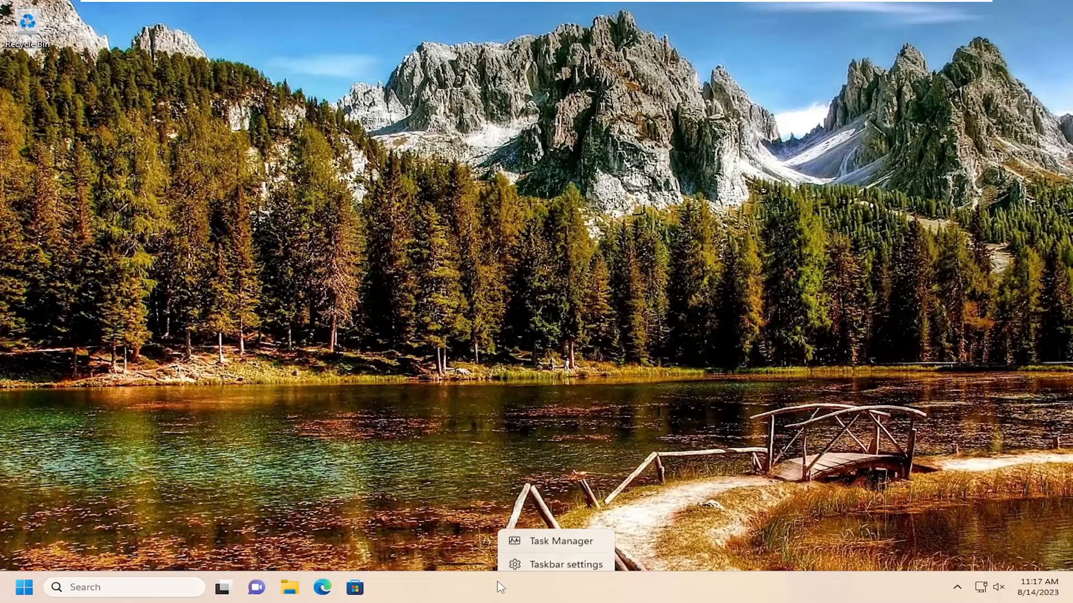
{"action": "left_click", "coordinate": [561, 541]}
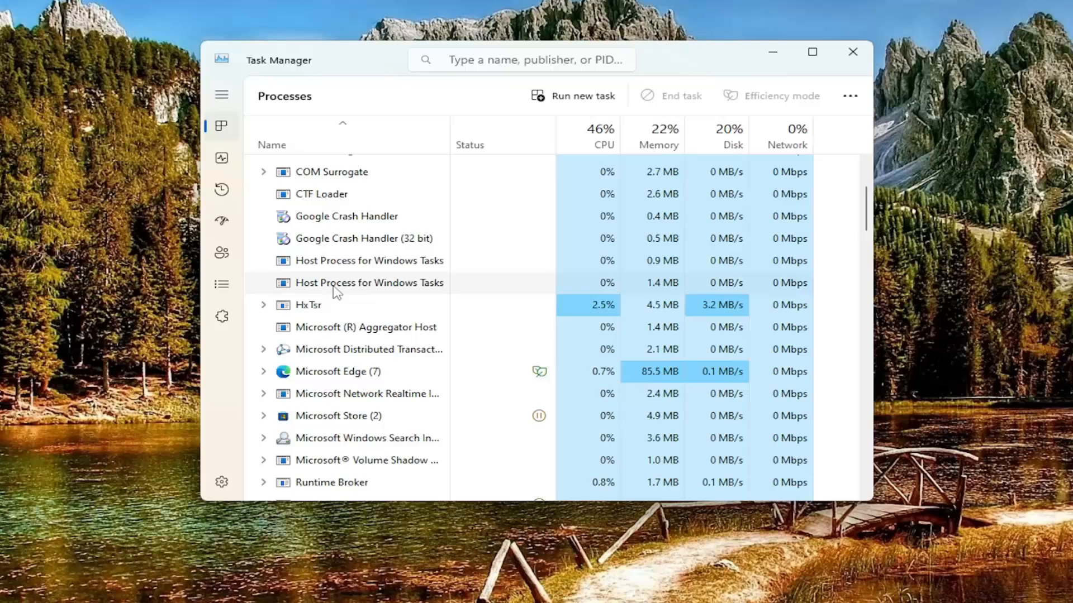
{"action": "scroll", "scroll_direction": "down", "scroll_amount": 3}
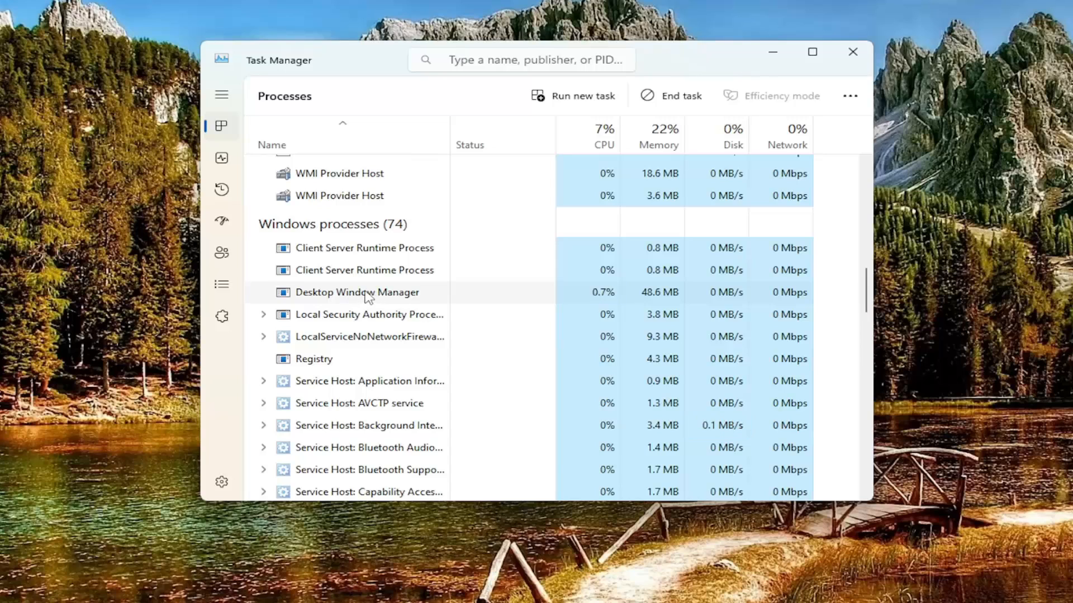
Step: End the Desktop Window Manager process, confirming 'Abandon unsaved data and shut down'
{"action": "right_click", "coordinate": [356, 292]}
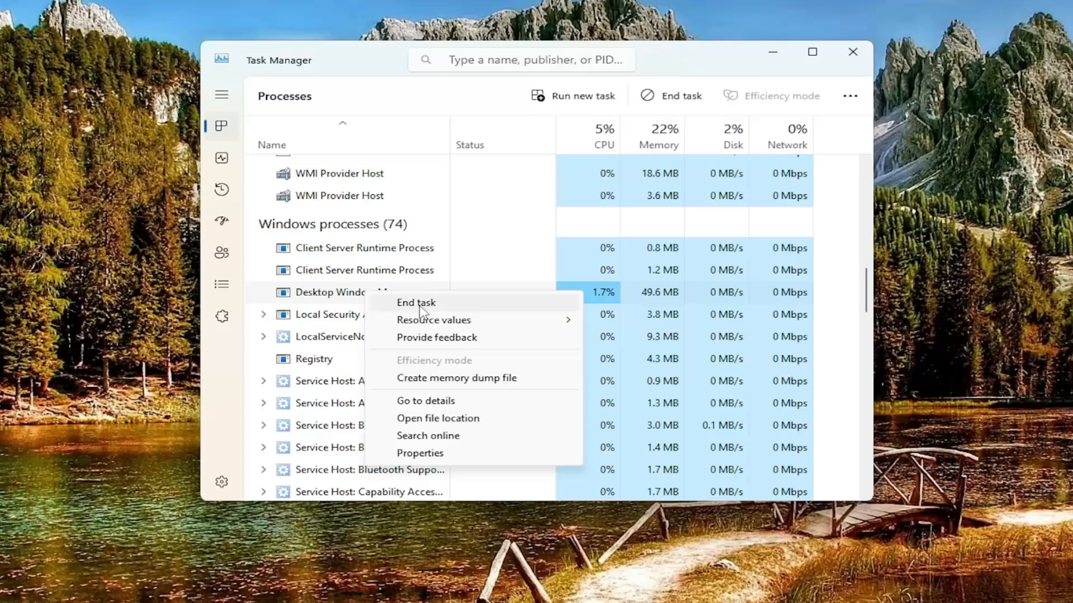
{"action": "left_click", "coordinate": [415, 302]}
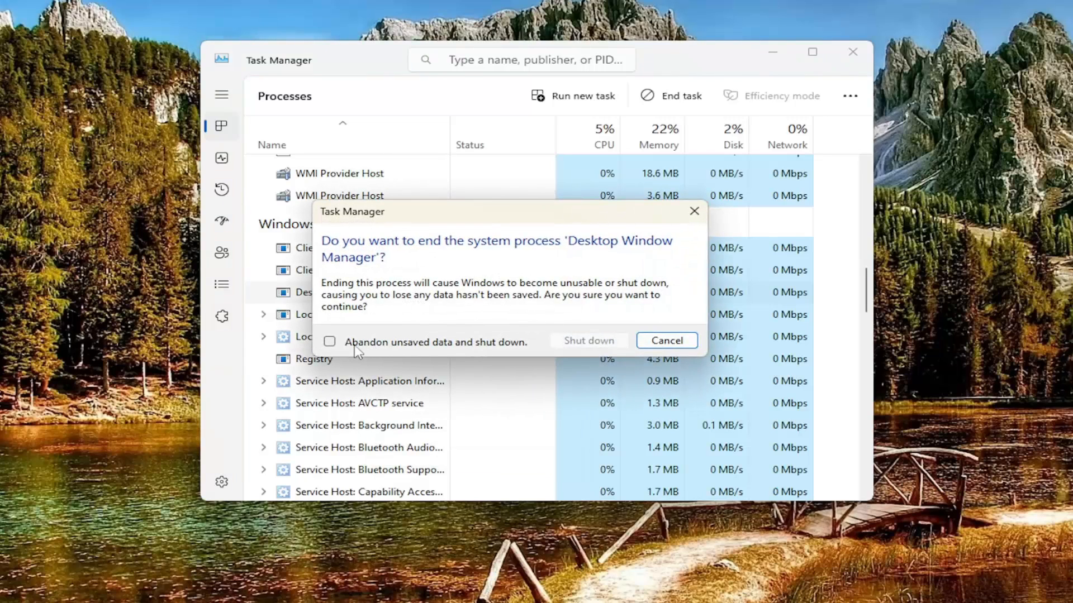
{"action": "left_click", "coordinate": [330, 341]}
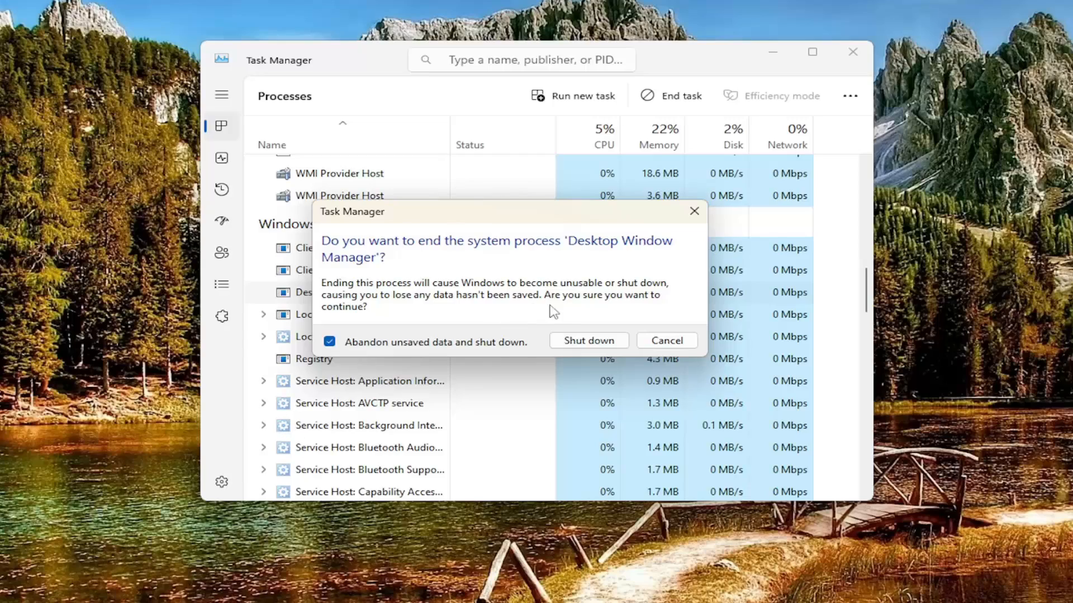
{"action": "left_click", "coordinate": [665, 340]}
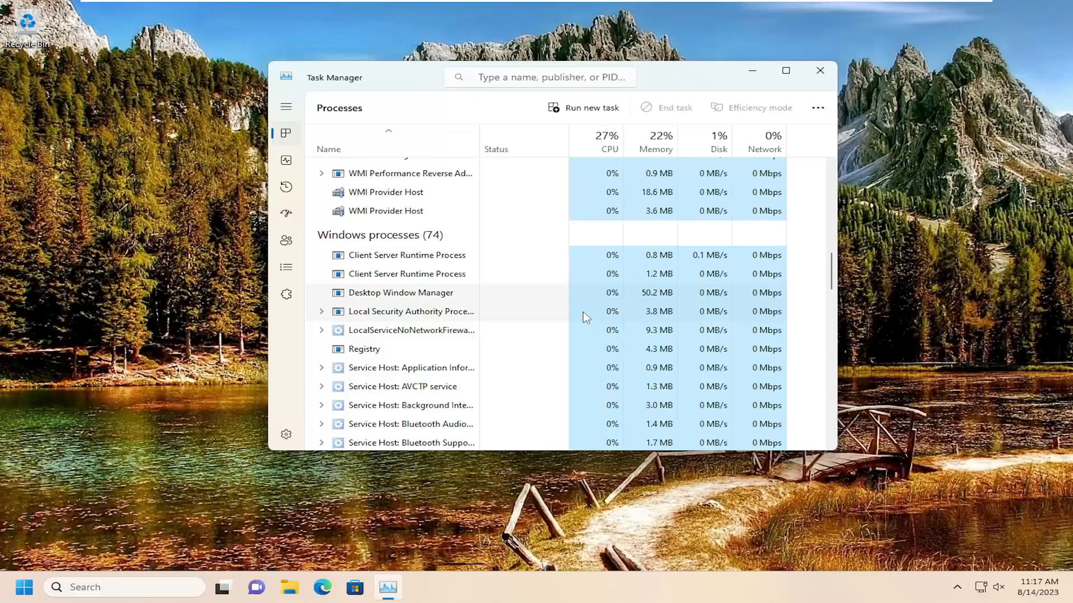
{"action": "mouse_move", "coordinate": [576, 303]}
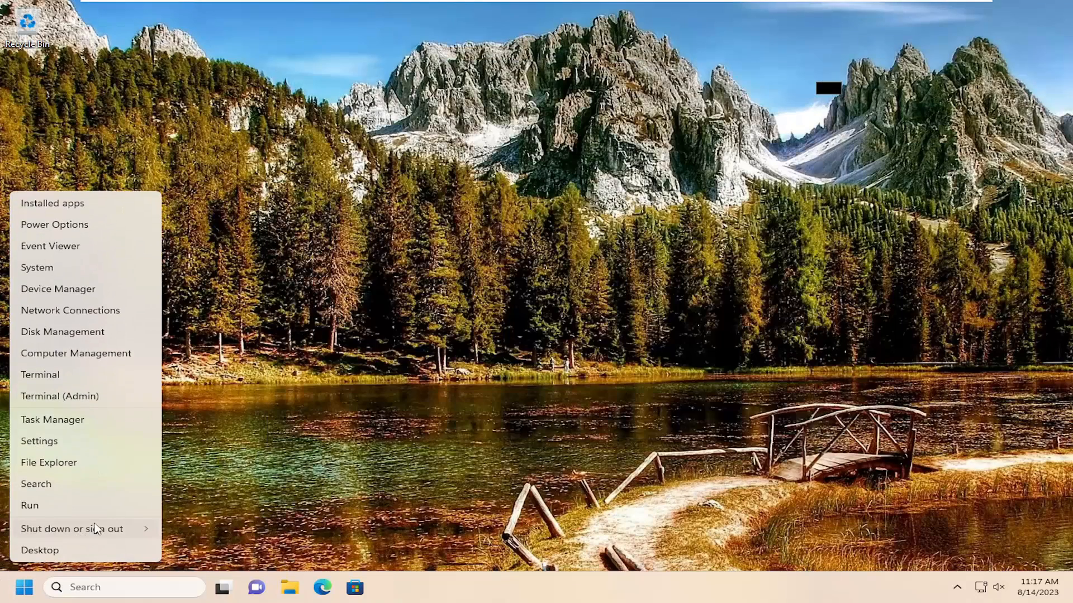
Step: Restart the PC from the Start power menu so it returns to the Welcome screen
{"action": "left_click", "coordinate": [72, 528]}
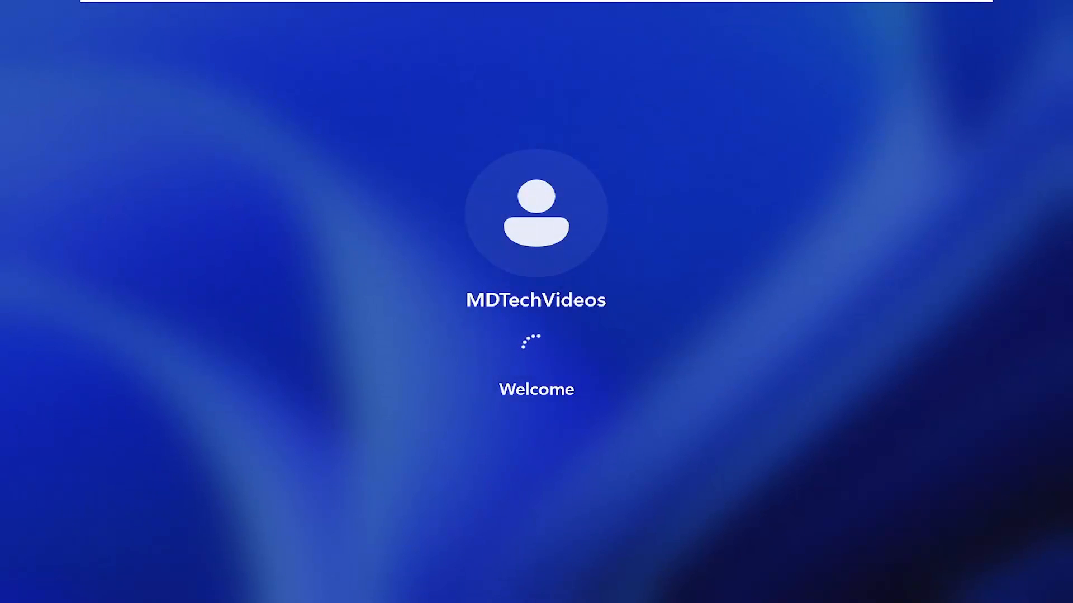